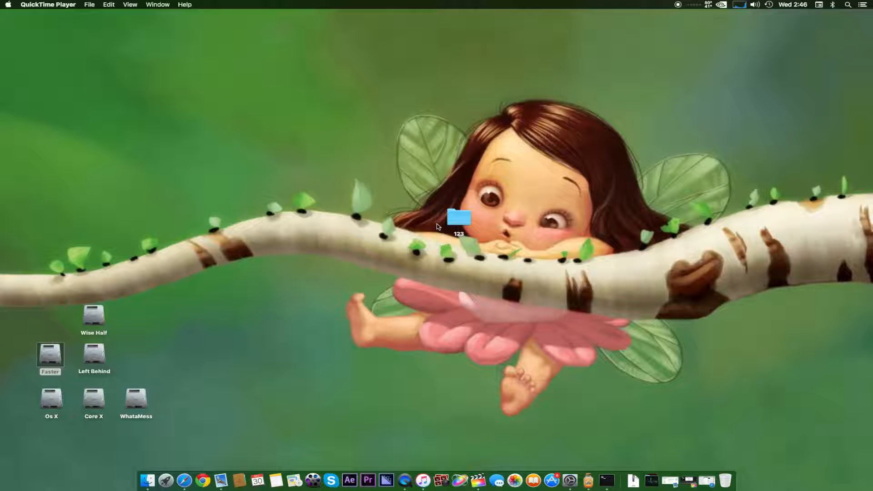
mouse_move(439, 209)
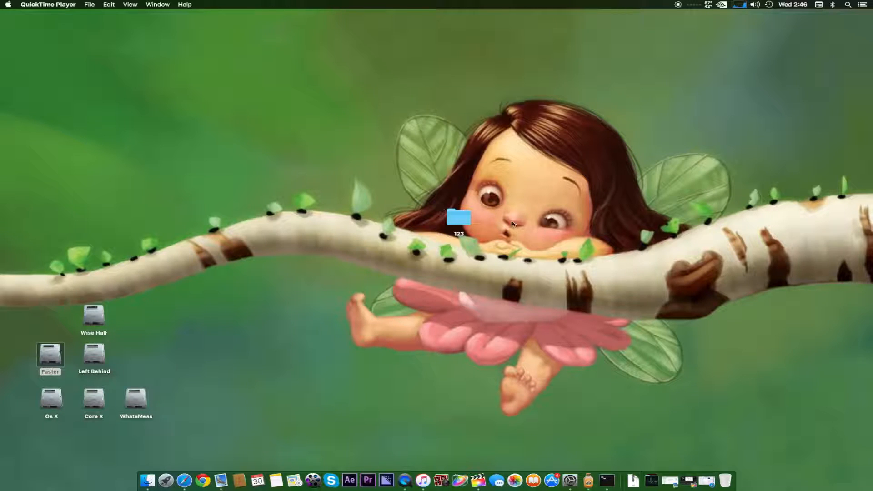
mouse_move(518, 227)
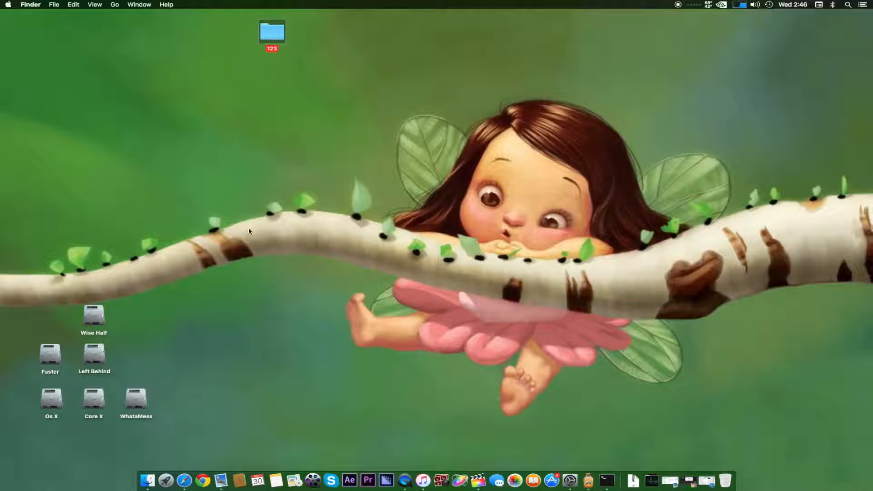
mouse_move(228, 257)
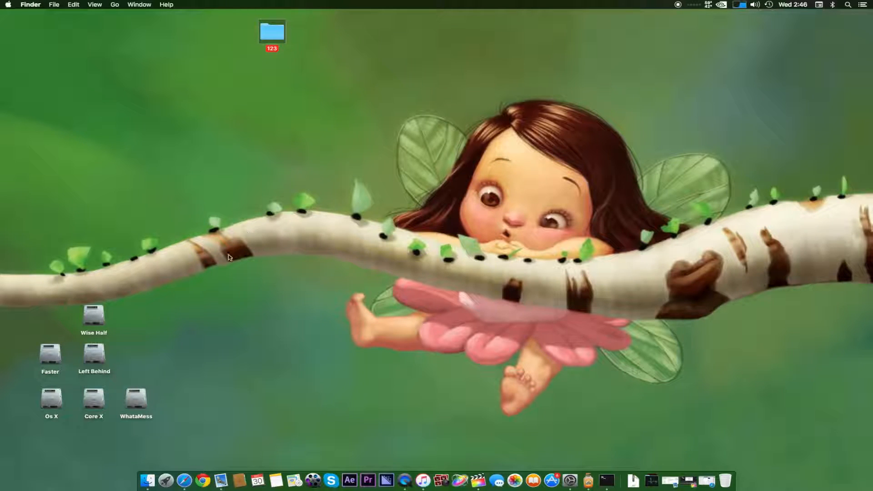
mouse_move(253, 341)
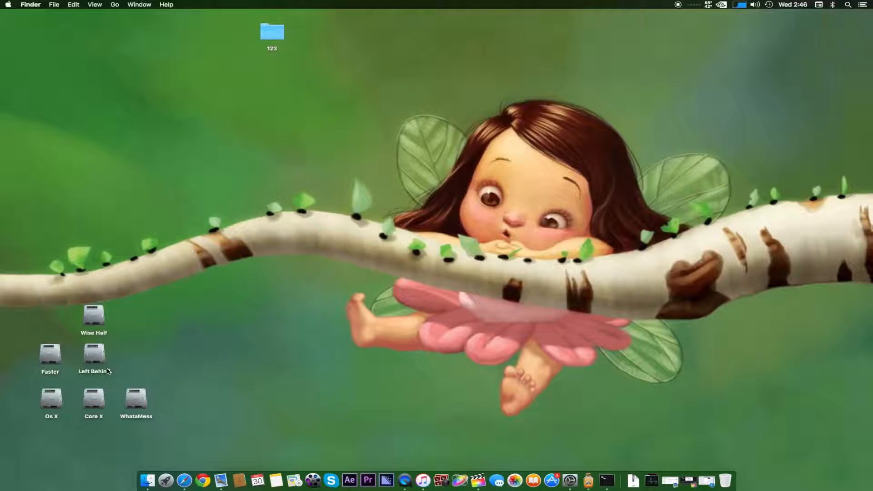
mouse_move(89, 357)
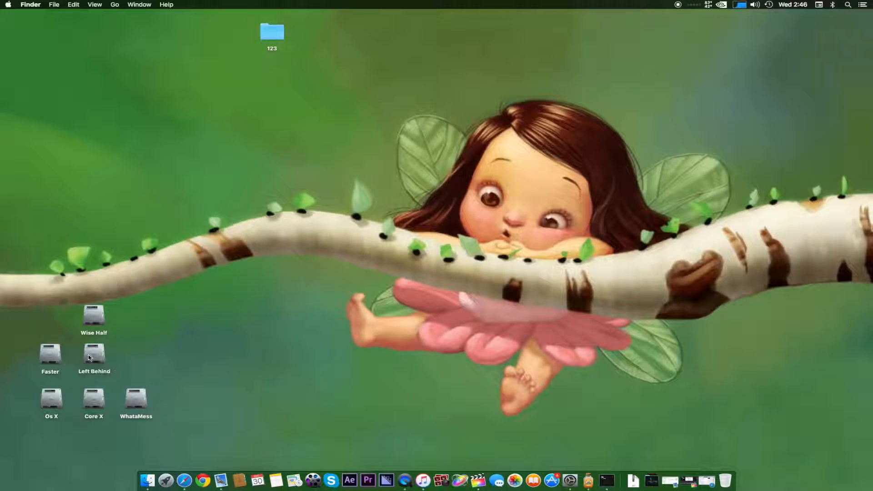
Open the Core X drive's Android Tools folder and preview RohailC.img, then twrpm8.img.
click(94, 355)
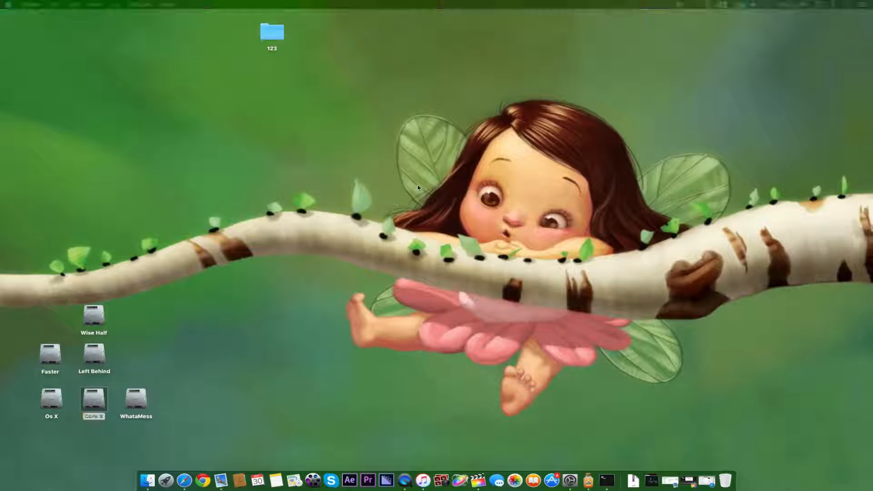
double_click(93, 398)
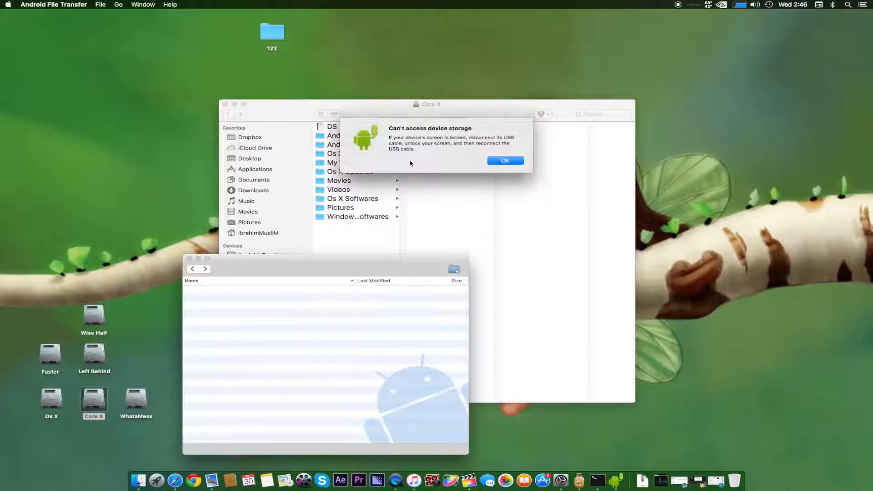
click(505, 160)
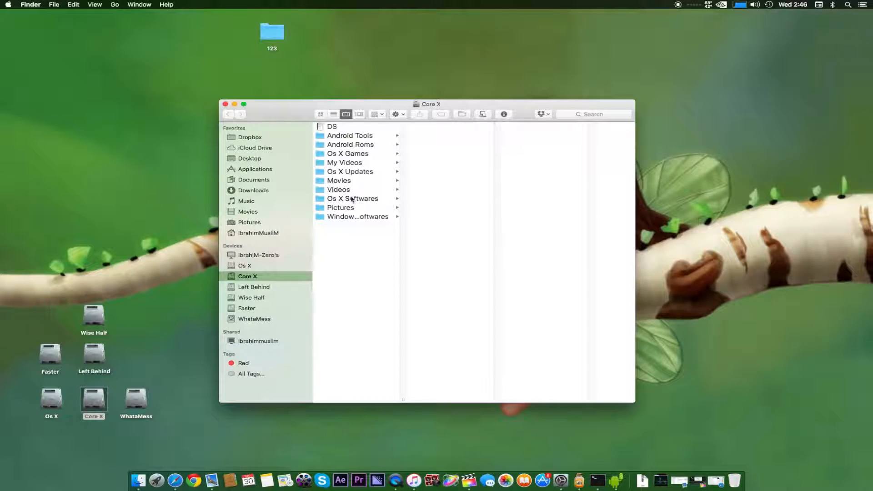
click(350, 135)
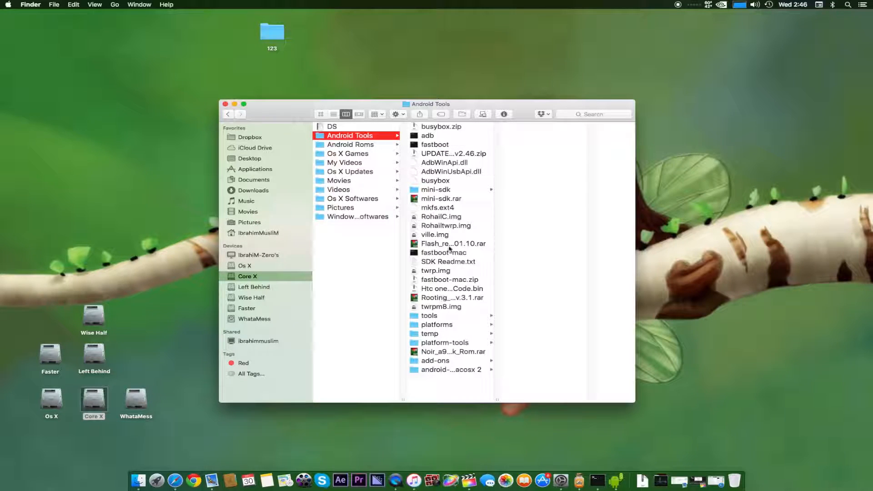
click(441, 216)
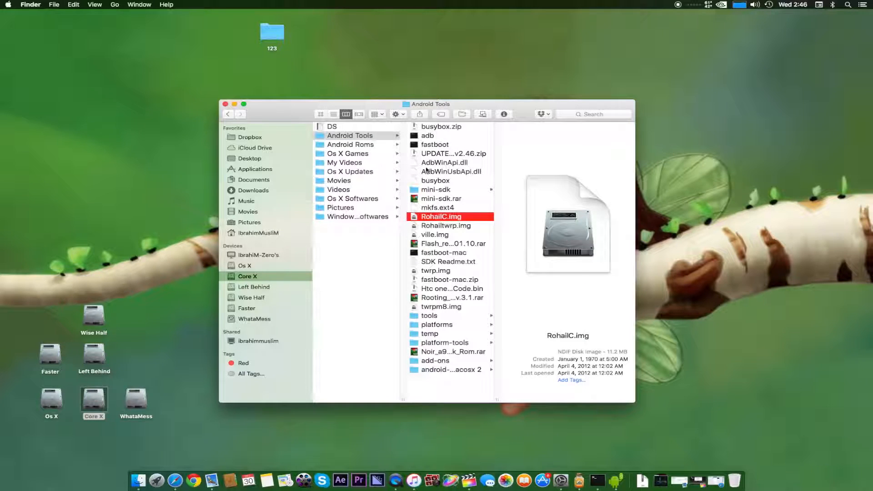
mouse_move(451, 365)
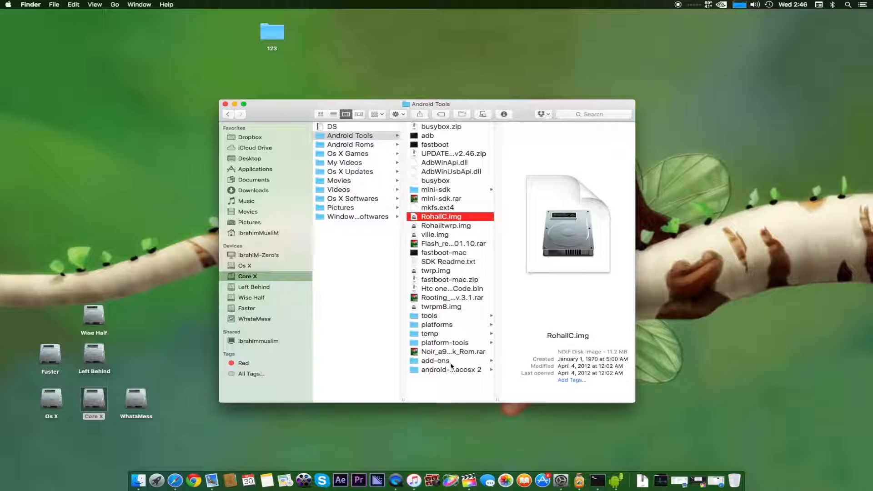
click(441, 306)
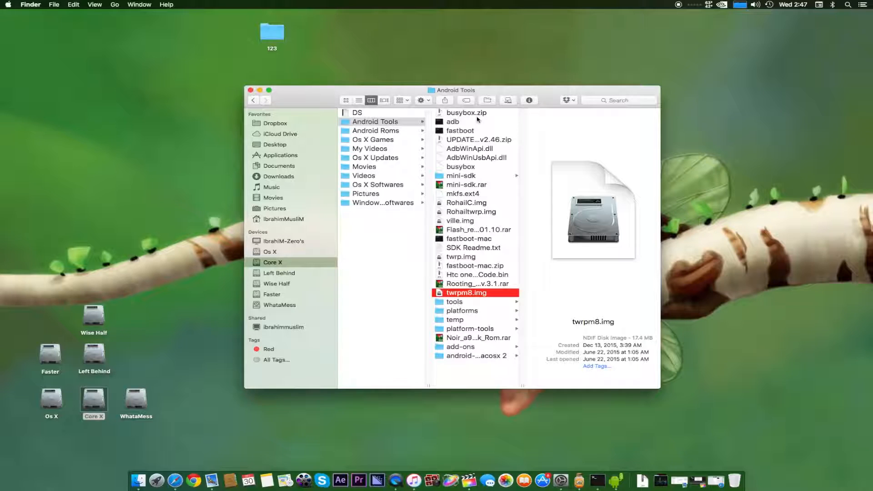
mouse_move(479, 201)
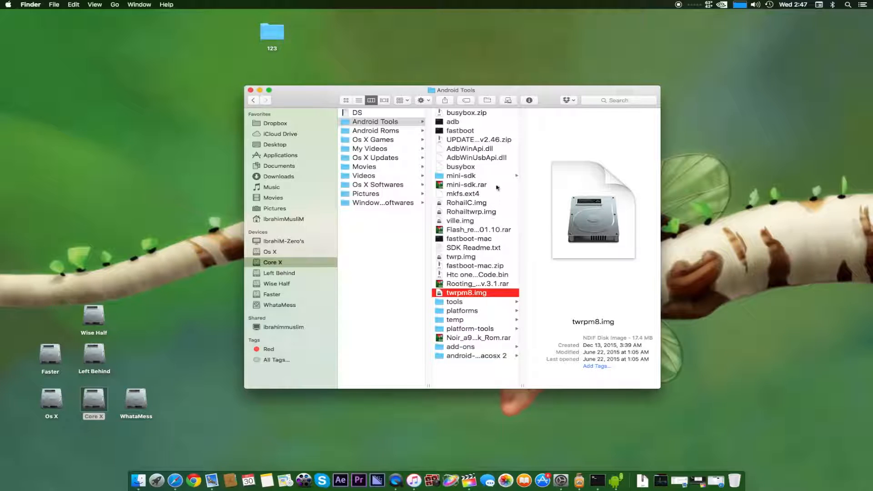
mouse_move(448, 284)
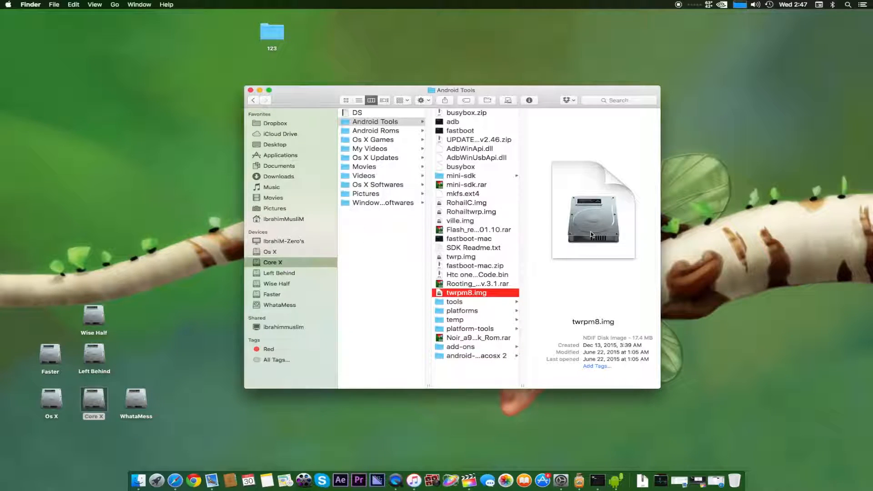
mouse_move(544, 286)
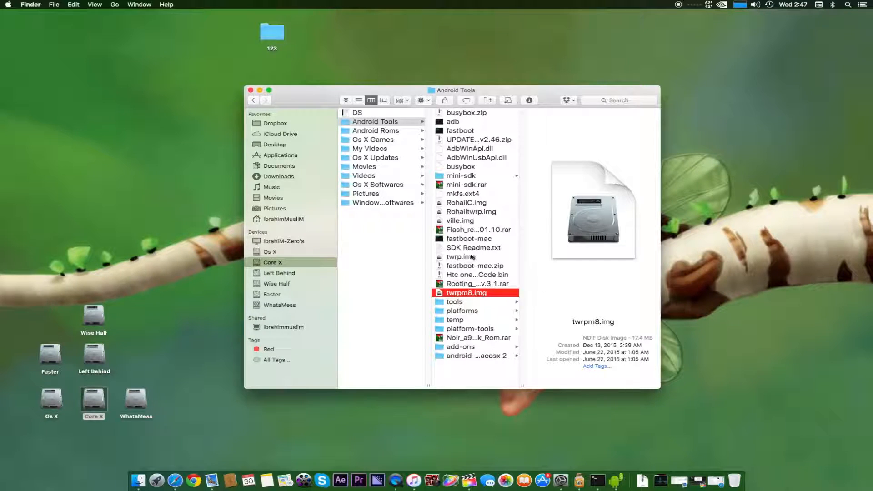
Preview UPDATE-SuperSU-v2.46.zip, look inside mini-sdk, then preview fastboot-mac.zip.
click(478, 140)
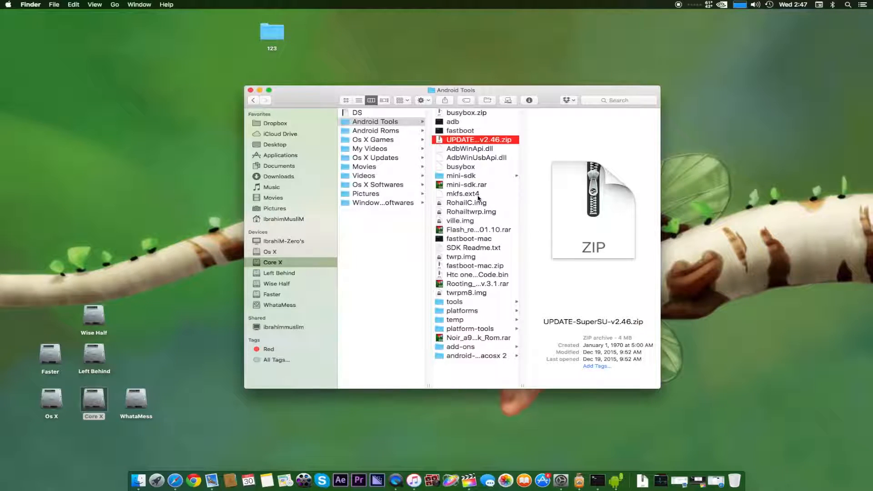
click(460, 176)
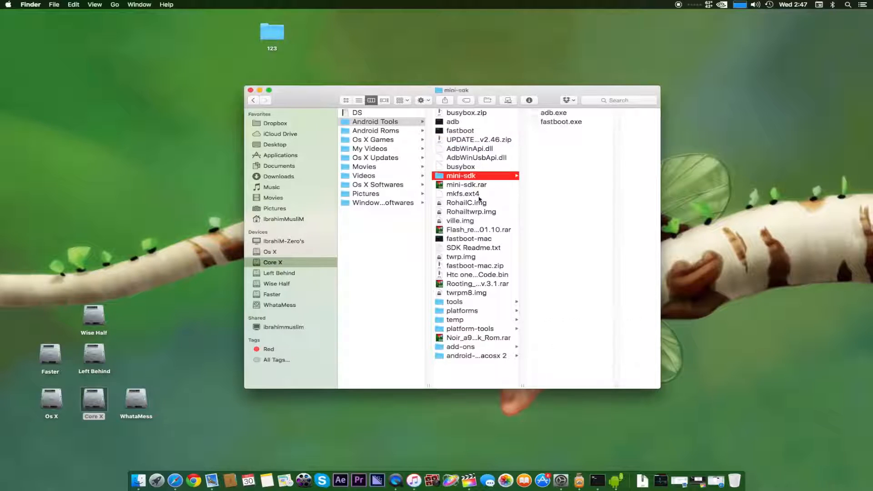
mouse_move(465, 346)
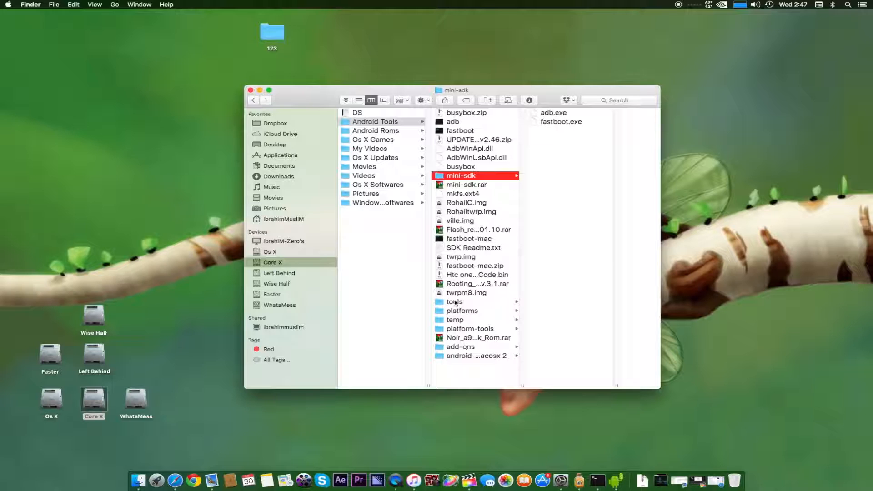
click(474, 265)
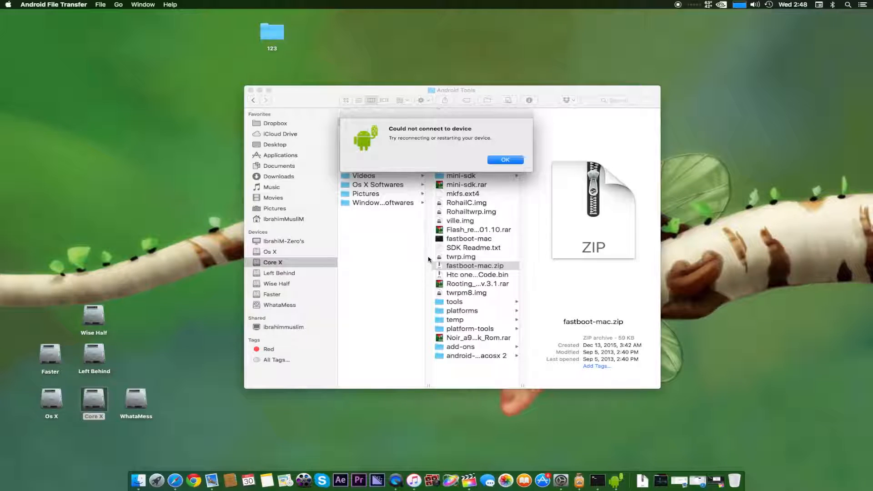
Dismiss the connection alert, select Viper_One_S_3.2.0.zip, and show the phone's SD card with VOneM8.zip.
click(505, 159)
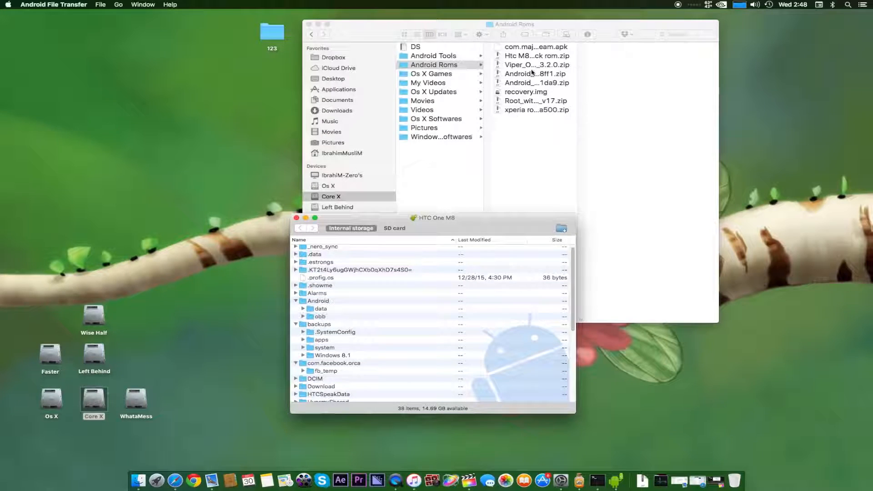
drag(433, 217, 340, 224)
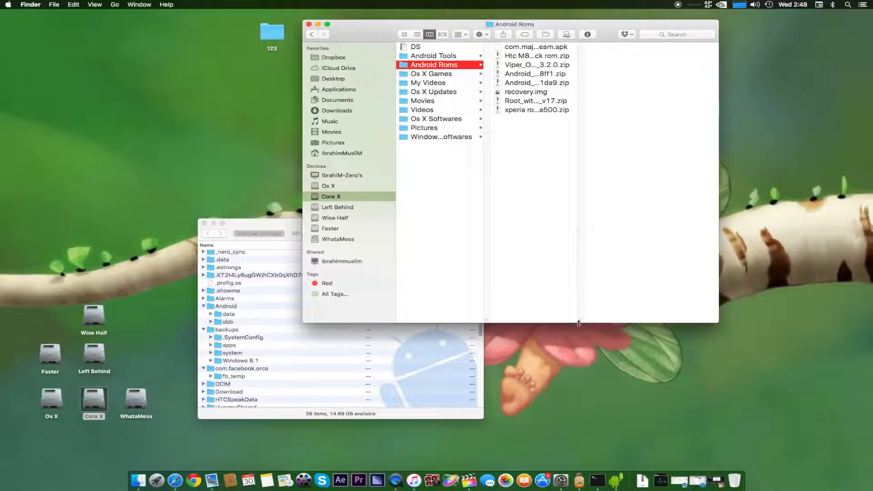
click(540, 64)
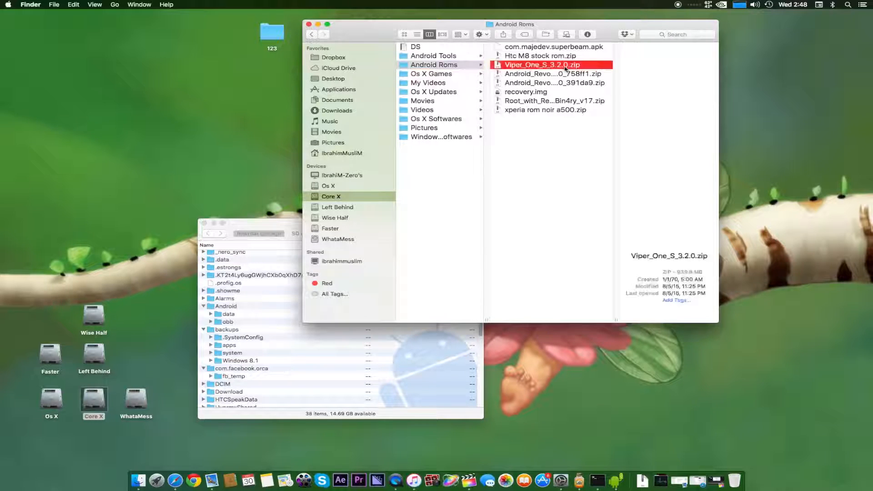
click(540, 56)
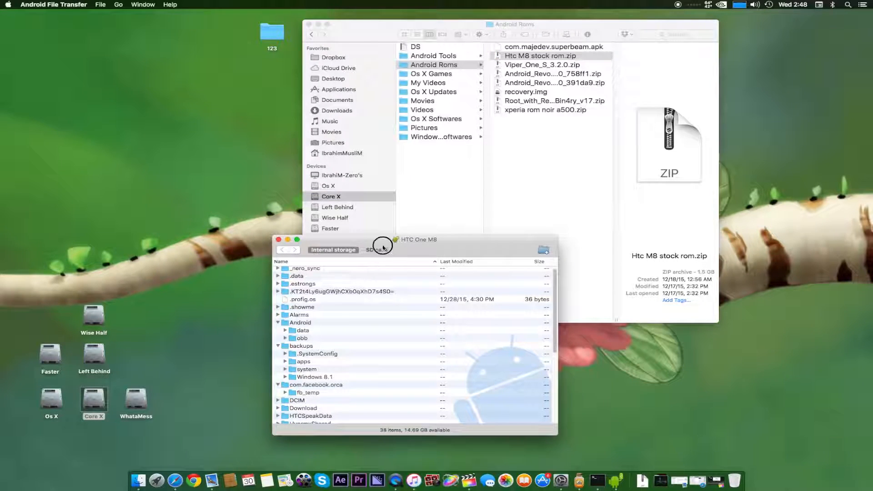
click(376, 249)
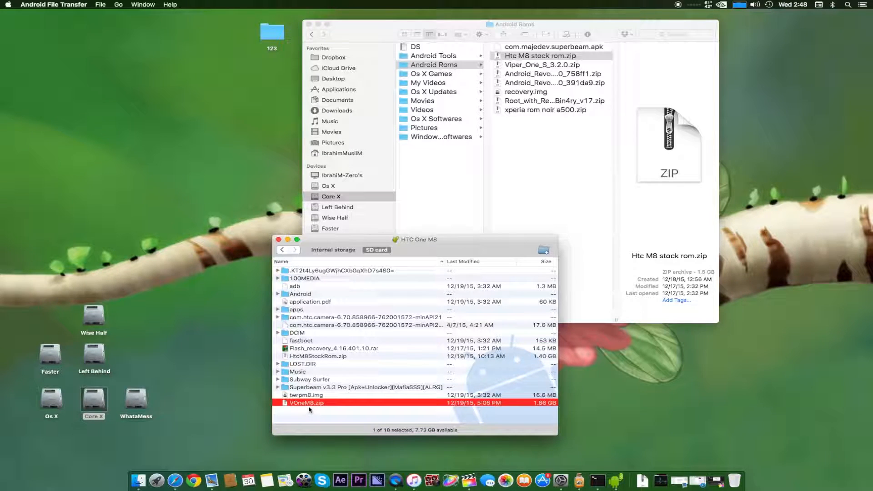
mouse_move(332, 405)
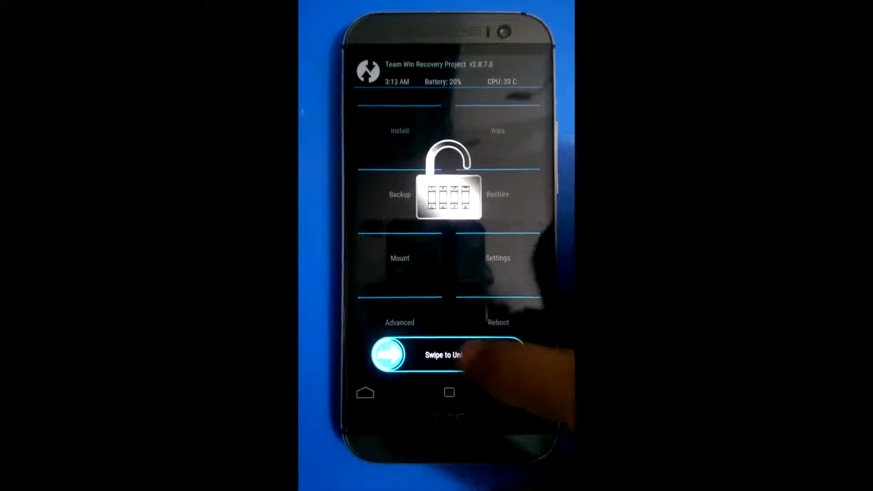
Swipe to unlock TWRP and browse the Micro SDcard zip list to VOneM8.zip.
drag(387, 355, 501, 354)
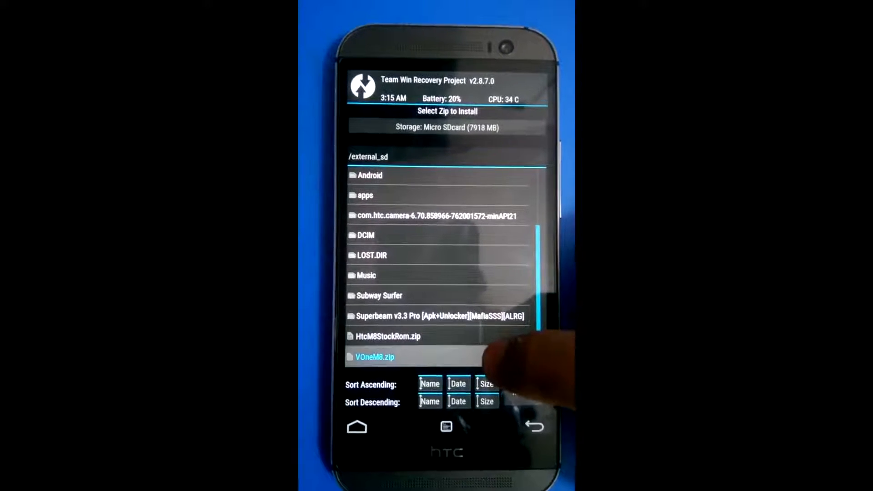
Flash VOneM8.zip and advance the ViperOneM8 installer past Requirements to Pre-Flash Options.
click(372, 357)
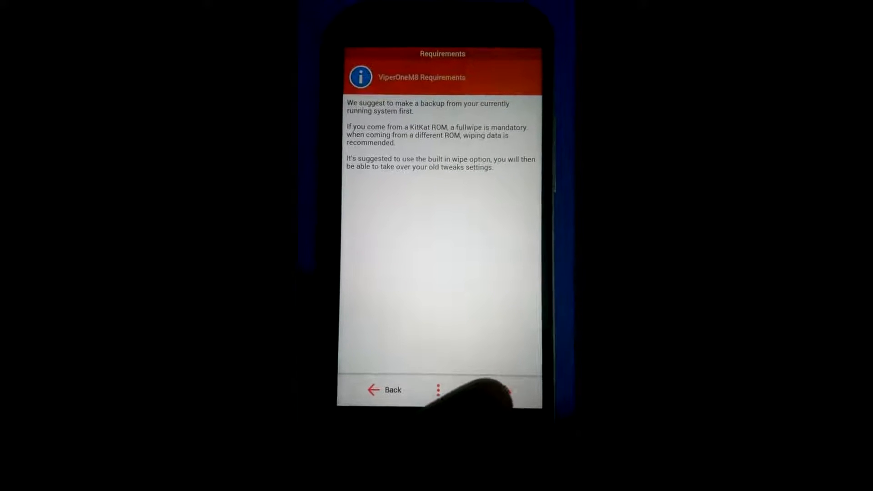
click(384, 391)
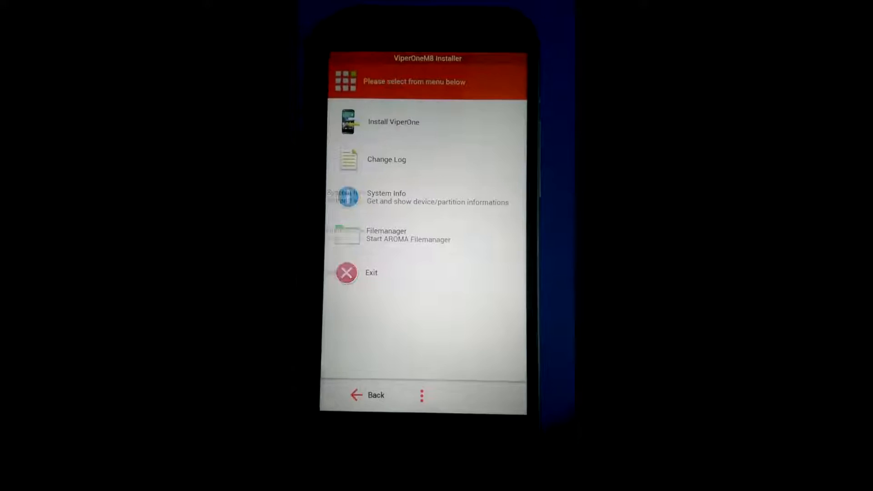
click(394, 122)
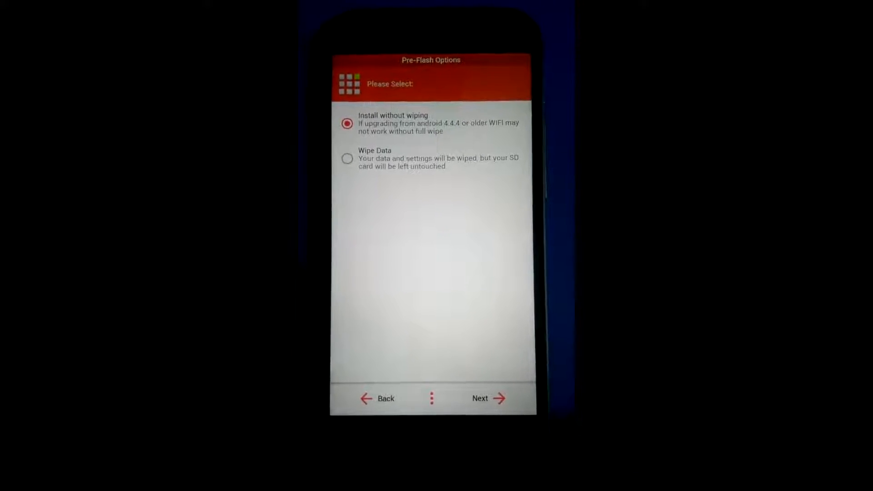